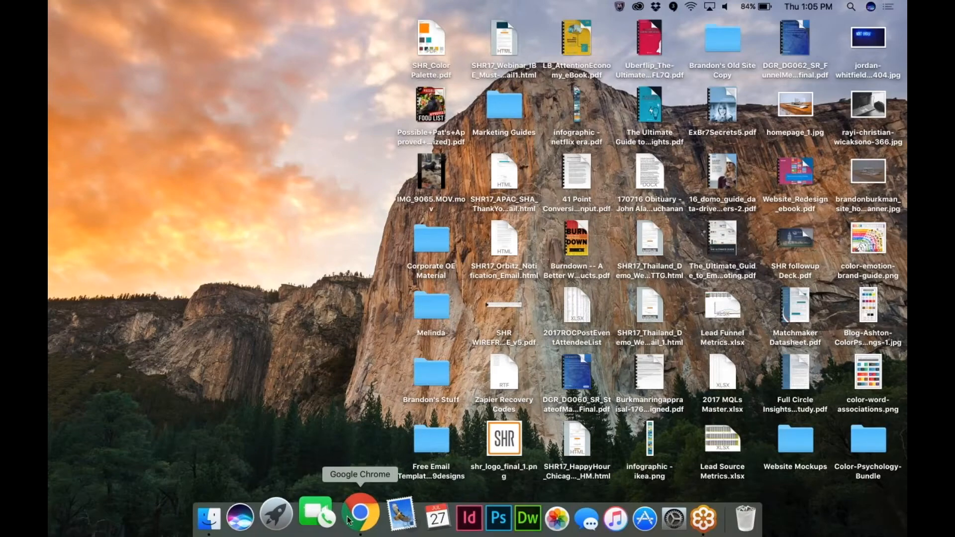
- Return to the Chrome slideshow showing the speaker introduction slide
click(360, 518)
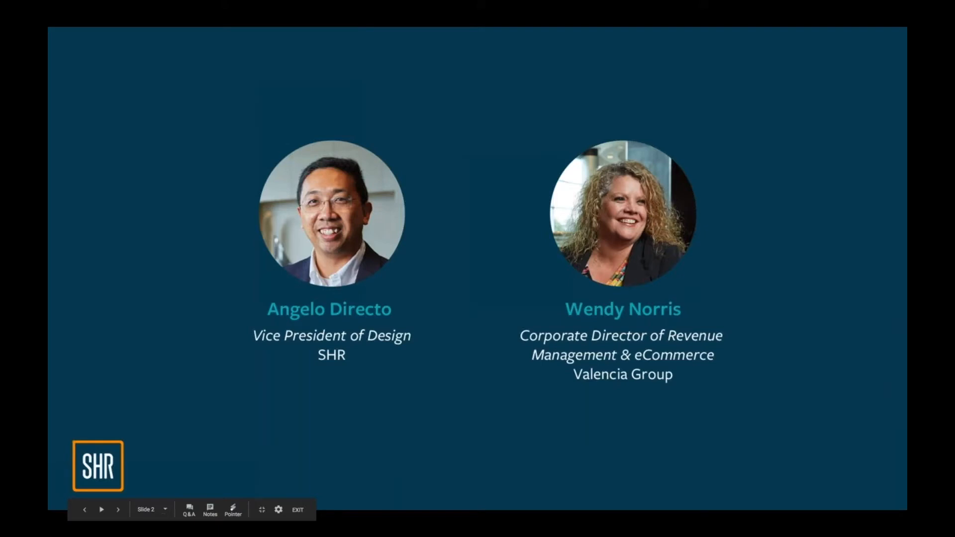
click(101, 509)
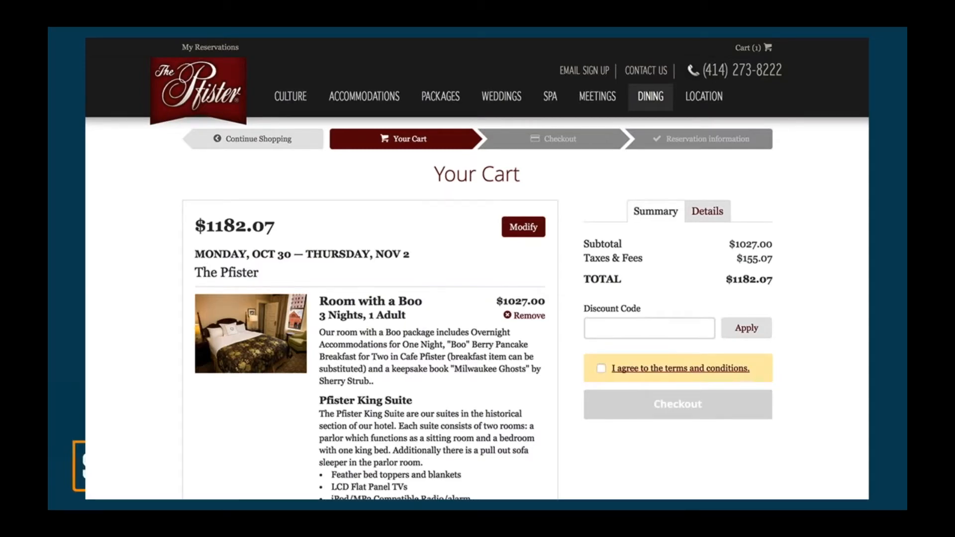
- Advance through the Checkout and Save for Later steps to the saved-cart email slide
click(676, 404)
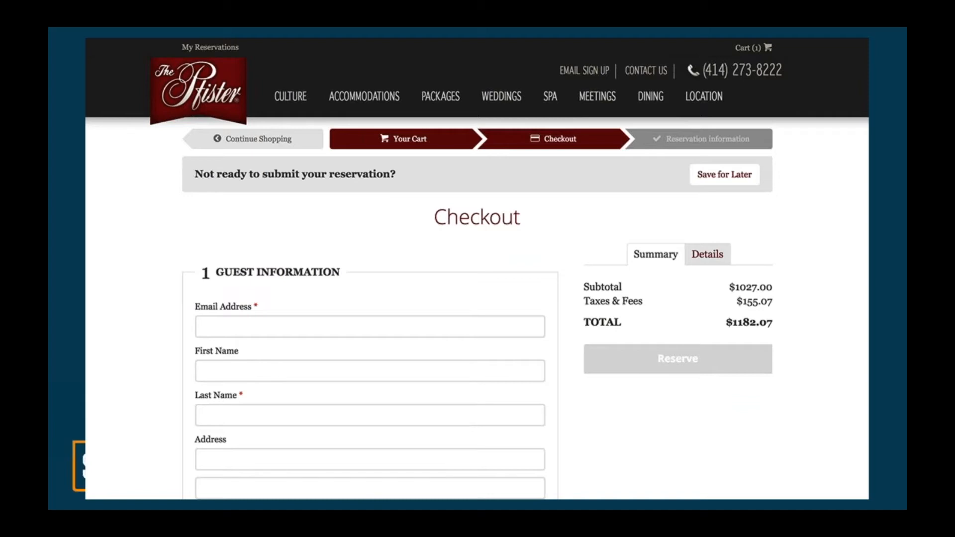
click(724, 174)
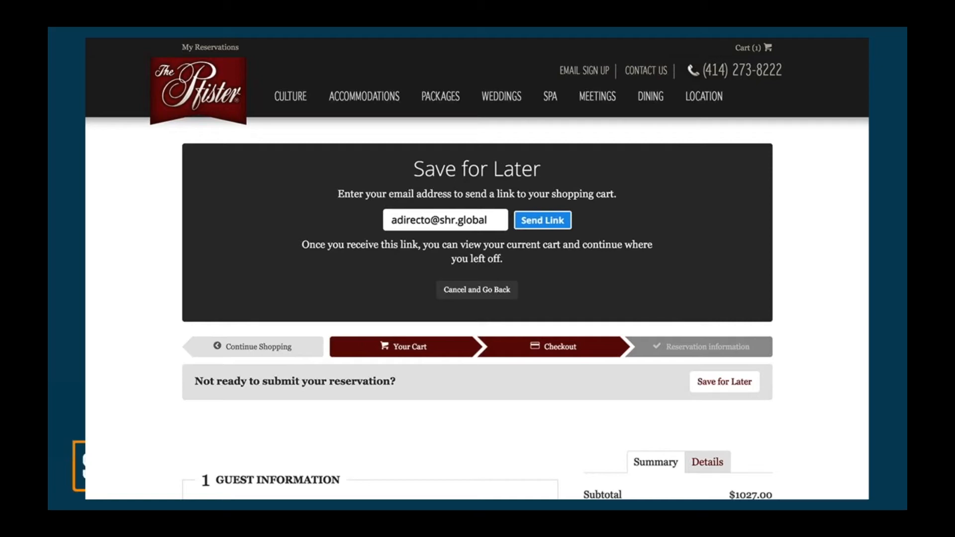
click(541, 220)
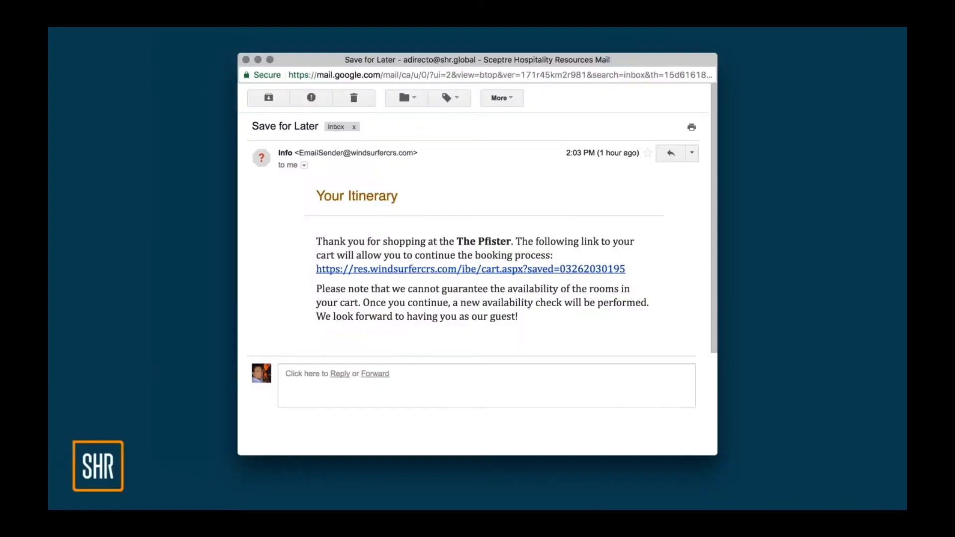
- Advance to the B Ocean Resort booking-engine screenshots slide
click(470, 269)
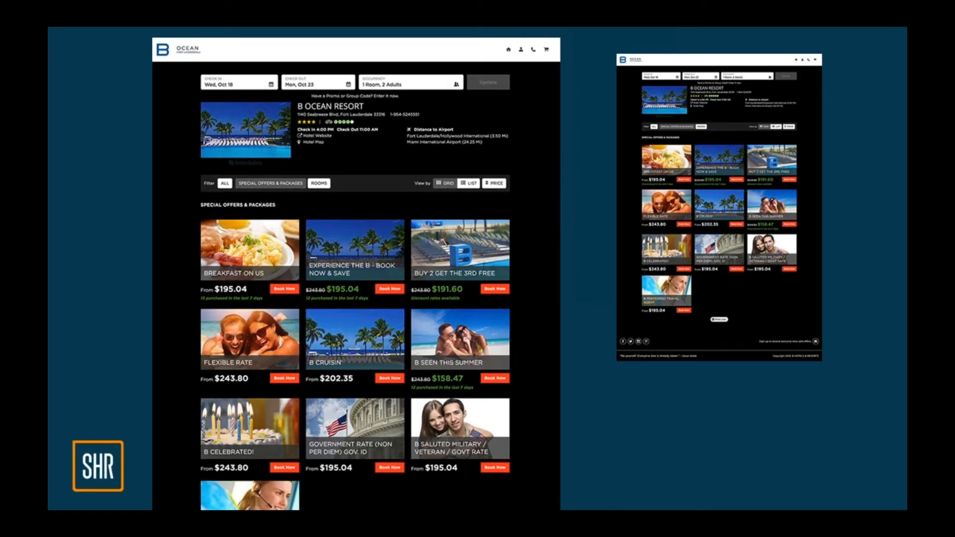
- Advance to the Millennium M Social Singapore available-rooms slide
click(318, 184)
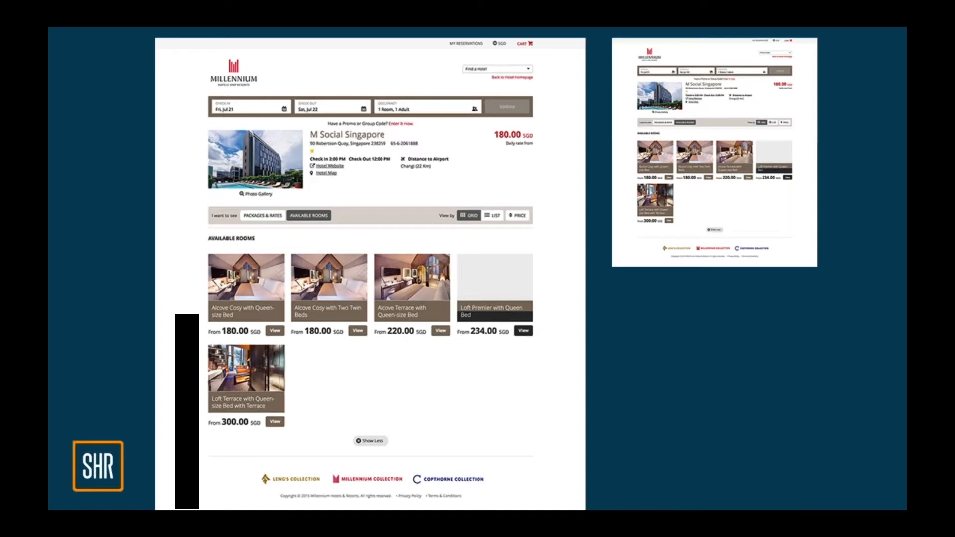
click(478, 206)
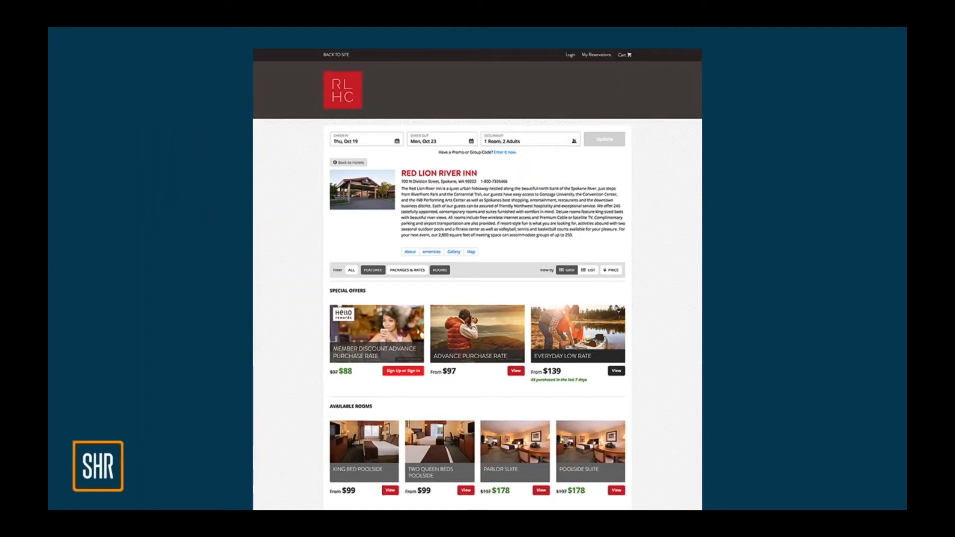
- Advance past the Hello Rewards sign-up popup to the unlocked member rate view
click(401, 371)
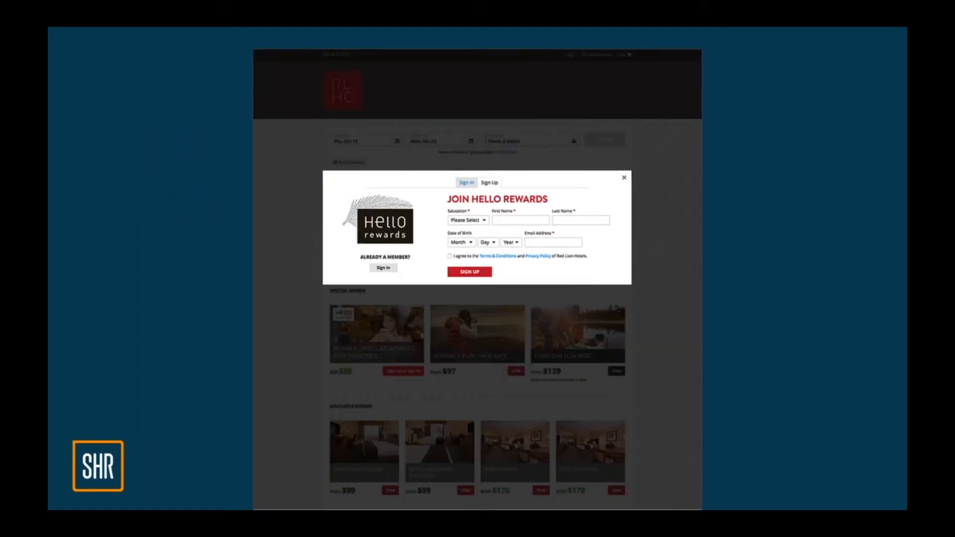
click(624, 177)
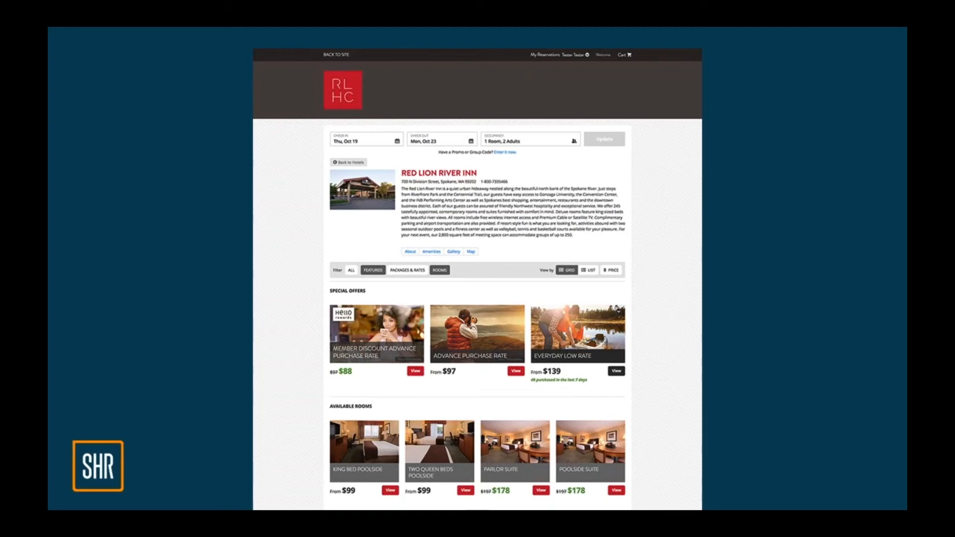
- Show the Member Discount Advance Purchase Rate detail, then the Wynn Las Vegas slide
click(415, 371)
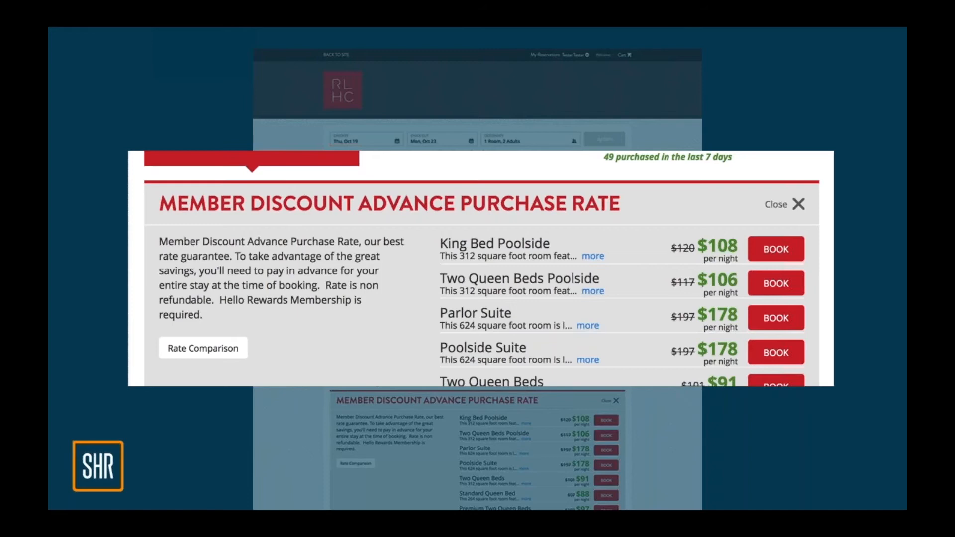
click(798, 204)
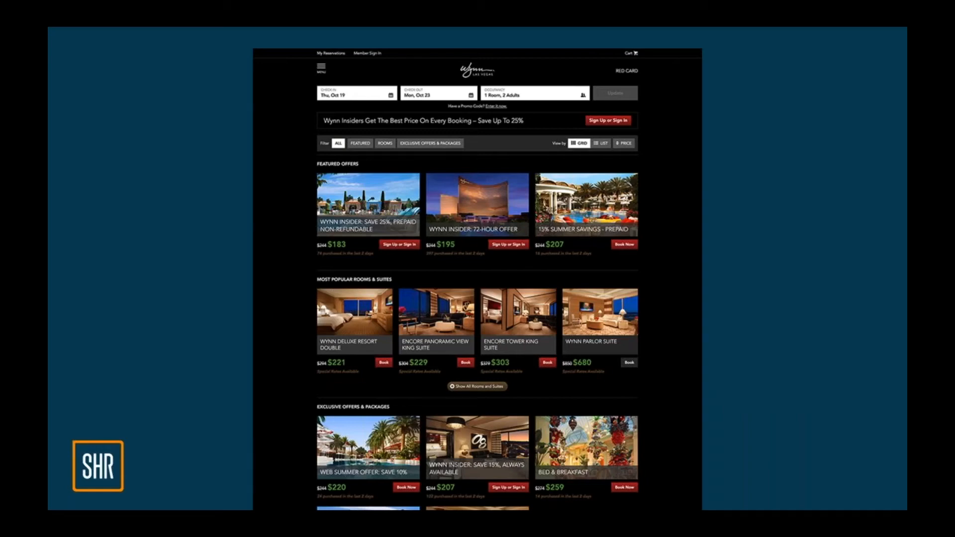
- Show the Wynn sign-in window, then advance to the Tune Hotel Kuala Lumpur slide
click(607, 120)
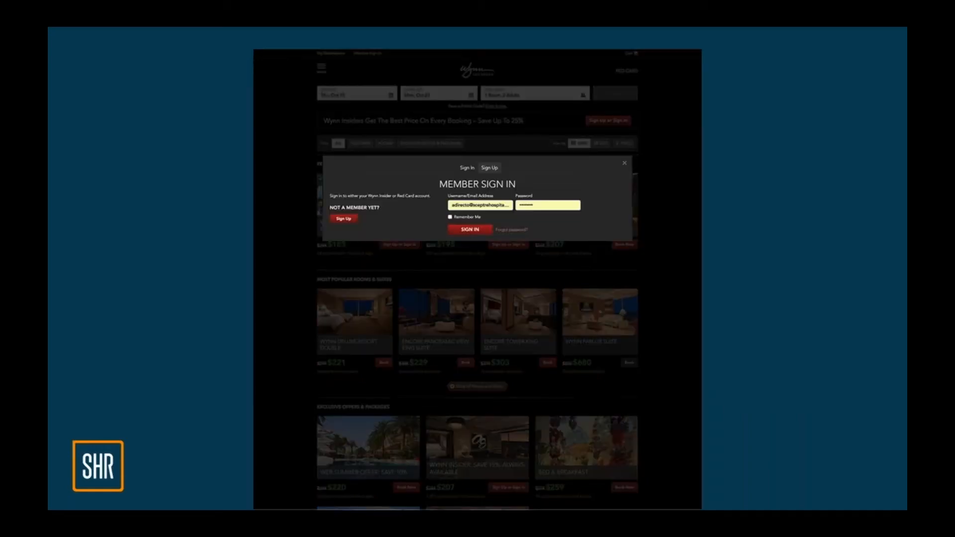
click(469, 230)
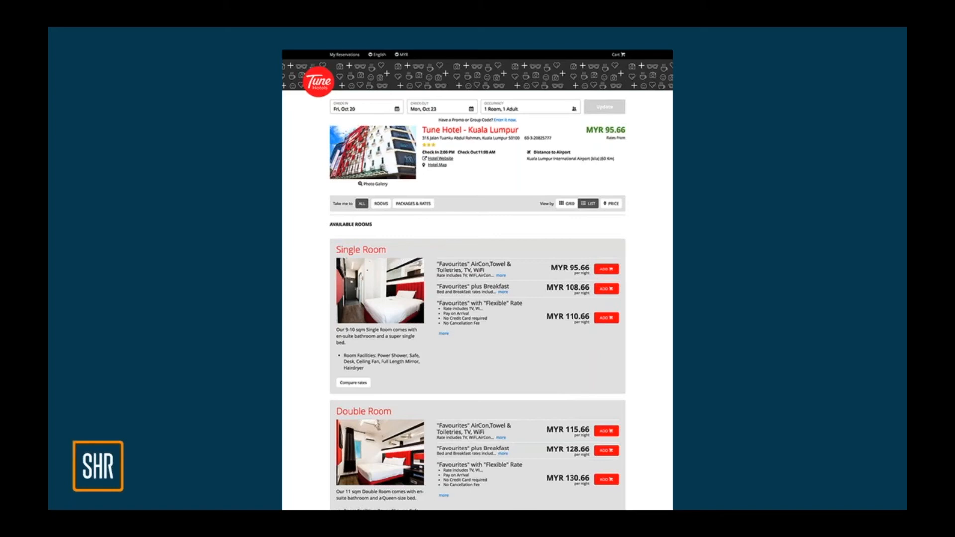
- Advance past the add-ons slide to the Hotel Sorella Romance Package cart
click(605, 288)
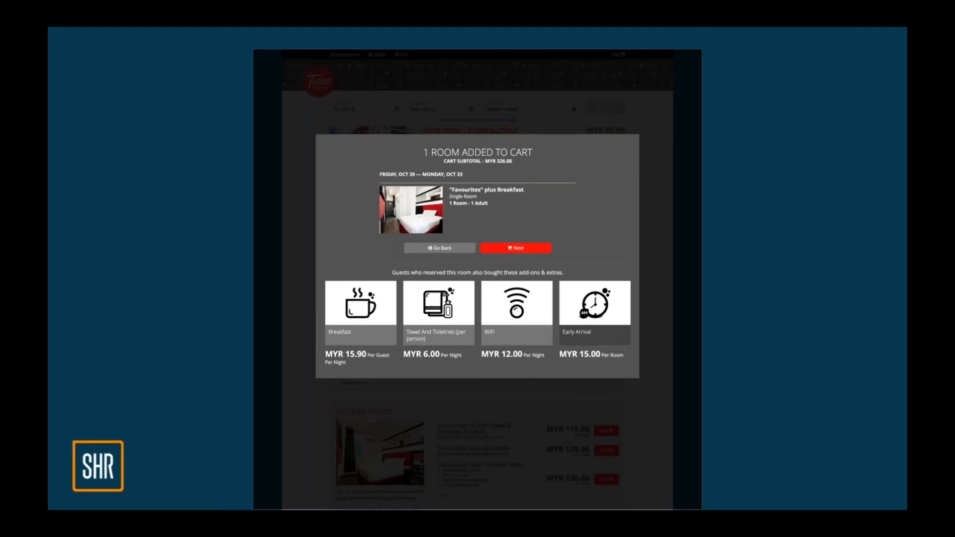
click(515, 248)
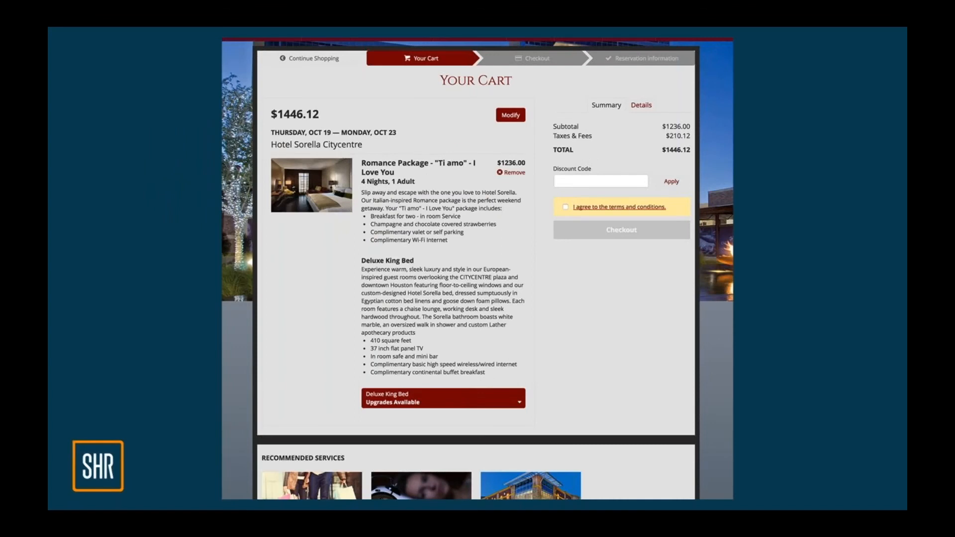
- Zoom into Deluxe King Bed and show Junior Suite ($30) and Junior Suite Deluxe ($50) upgrades
click(443, 398)
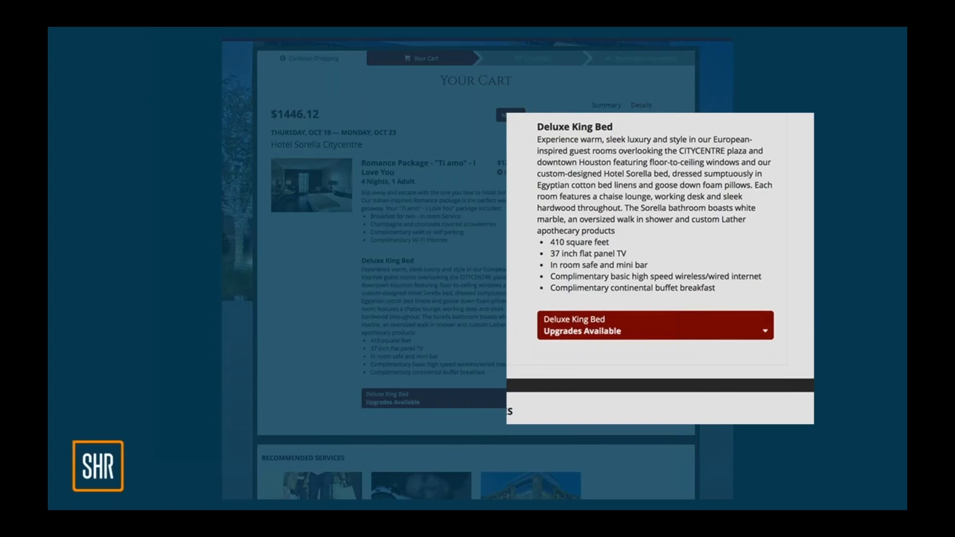
click(654, 325)
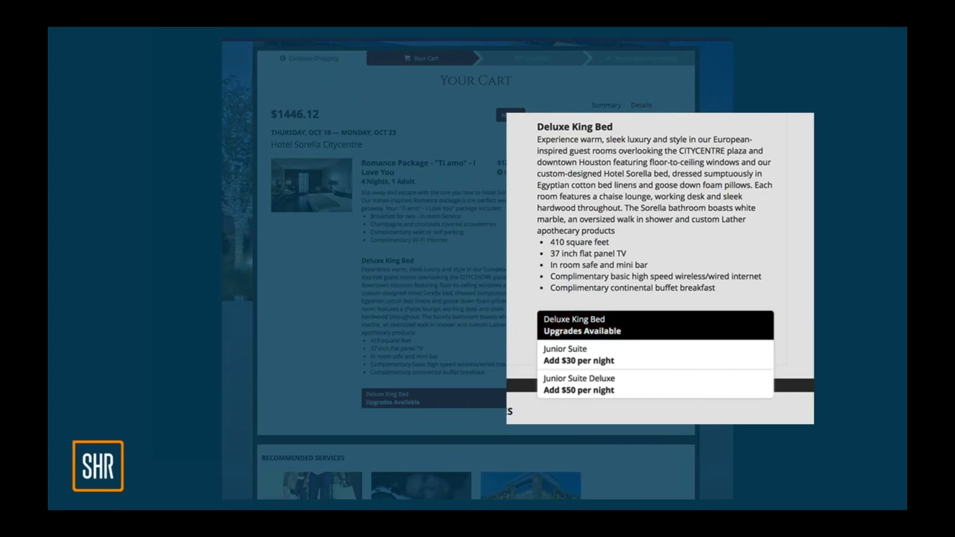